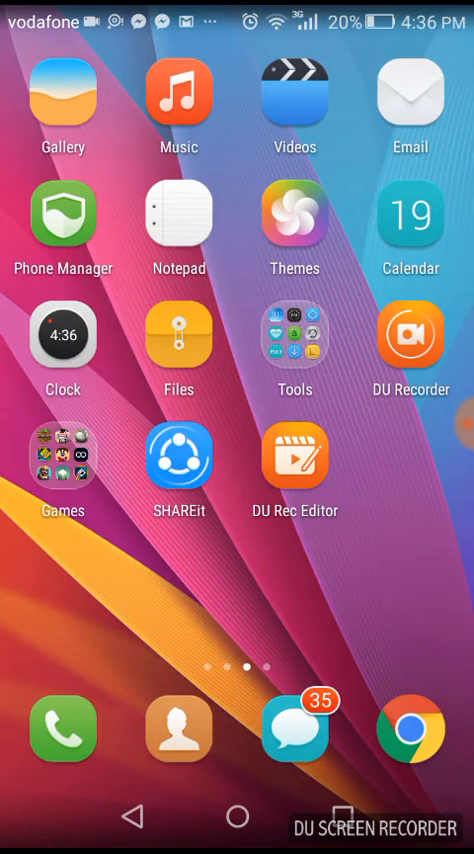
Swipe to the home page holding Facebook, Messenger, WhatsApp and Snapchat
{"action": "scroll", "scroll_direction": "left", "scroll_amount": 3}
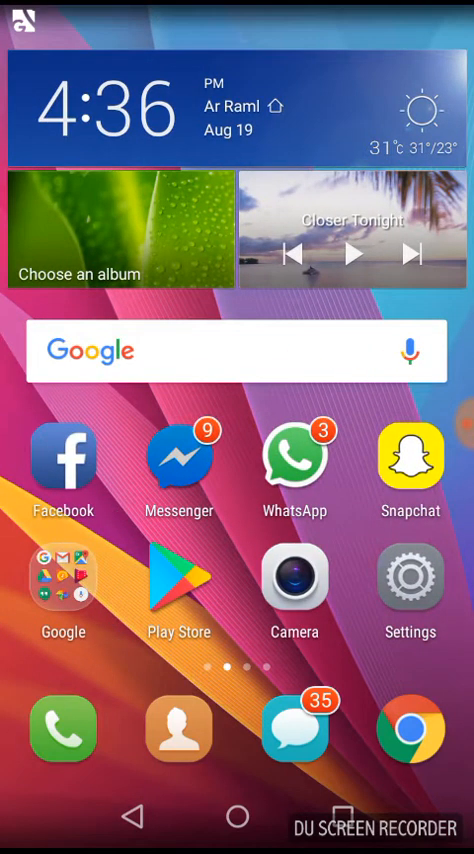
Drag Facebook onto Messenger so both apps sit in a new Folder 1
{"action": "left_click_drag", "start_coordinate": [64, 458], "coordinate": [180, 458]}
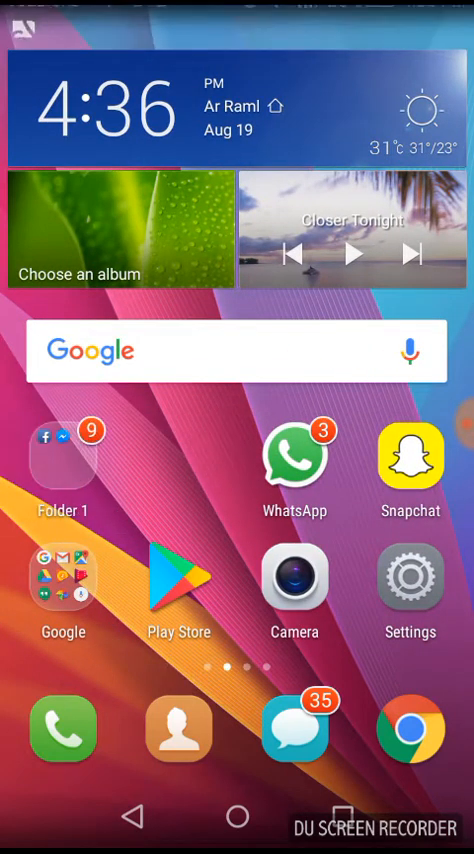
{"action": "left_click", "coordinate": [62, 468]}
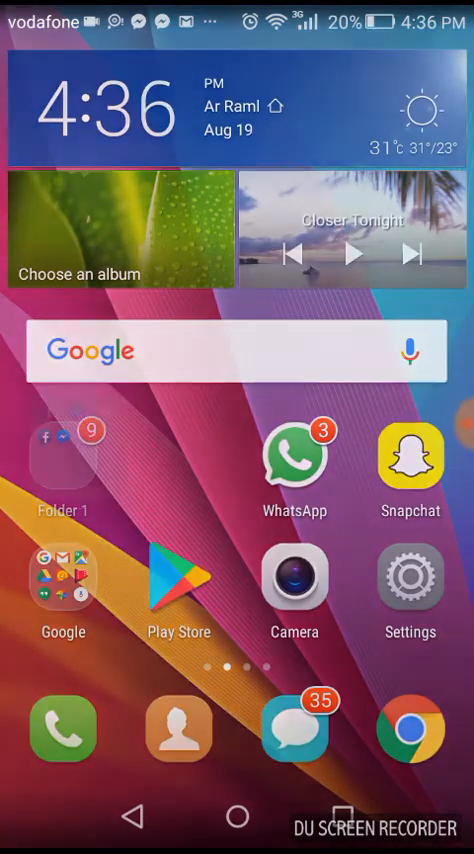
{"action": "left_click", "coordinate": [64, 458]}
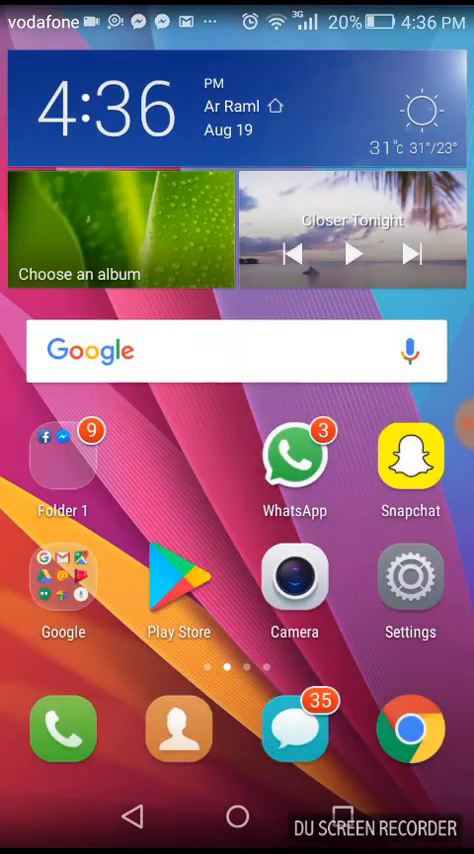
Rename Folder 1 to 'Hi' from its name field and confirm
{"action": "left_click", "coordinate": [62, 456]}
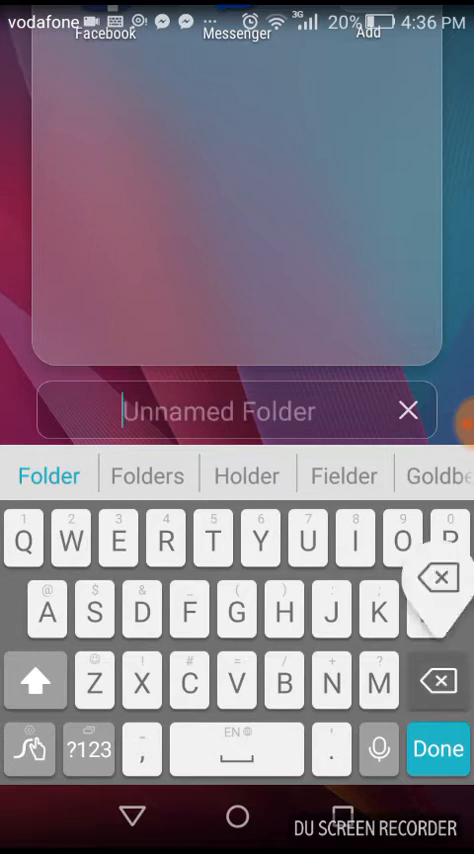
{"action": "type", "text": "Hi"}
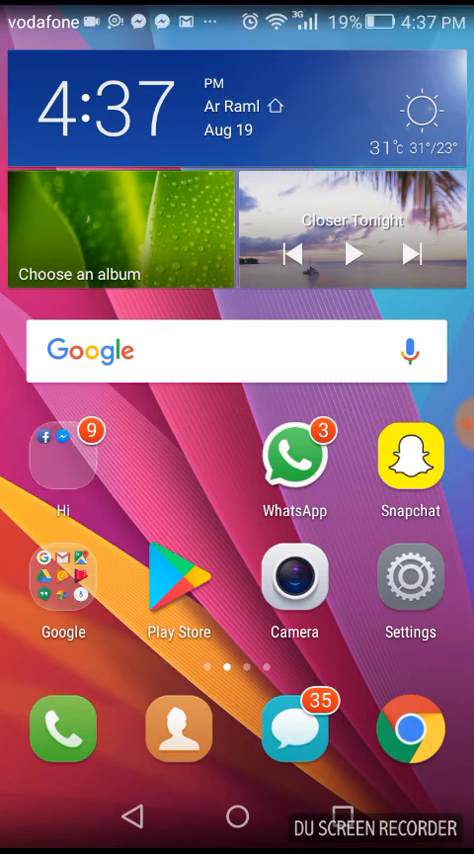
Drag Messenger out of the opened Hi folder back onto the home page
{"action": "left_click", "coordinate": [64, 454]}
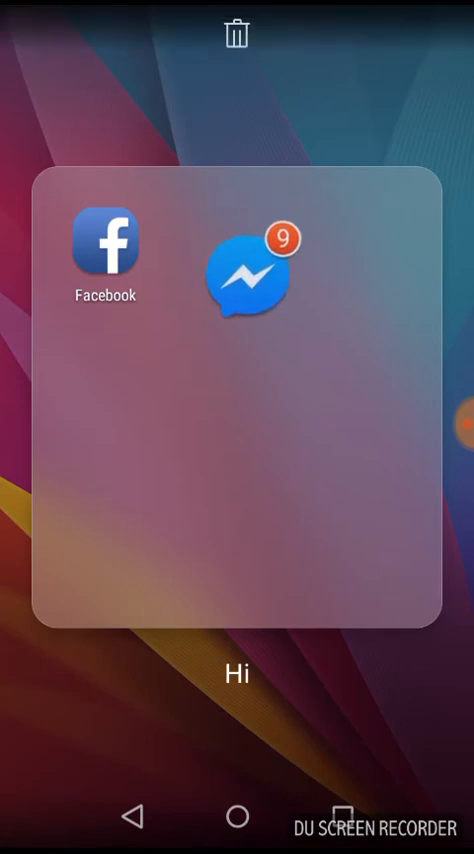
{"action": "left_click_drag", "start_coordinate": [256, 272], "coordinate": [290, 352]}
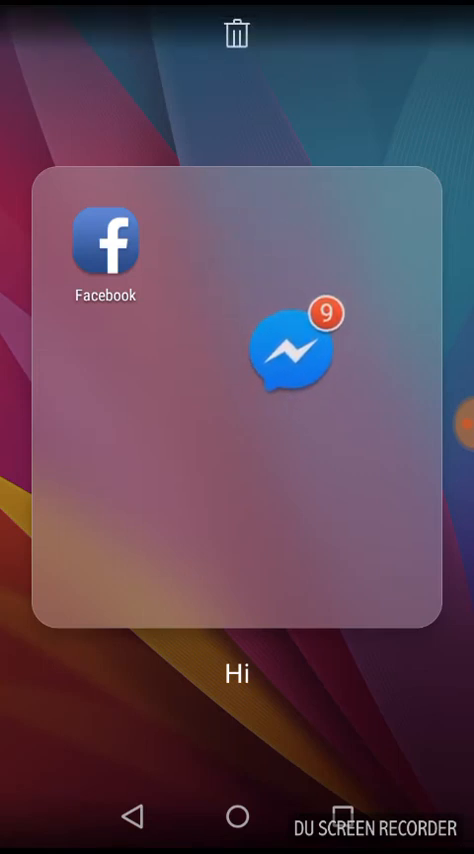